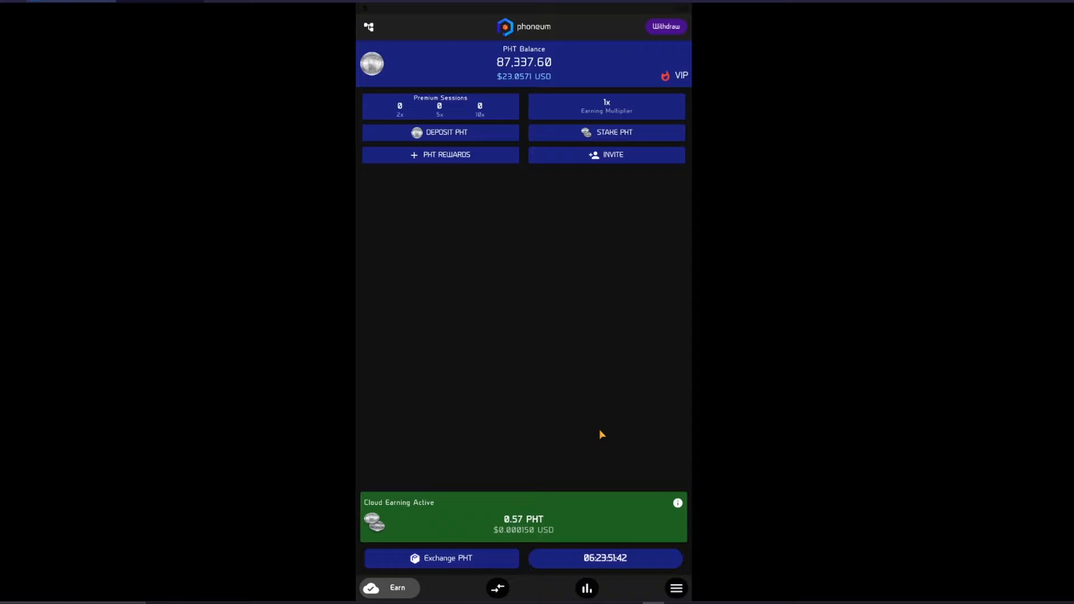
mouse_move(585, 429)
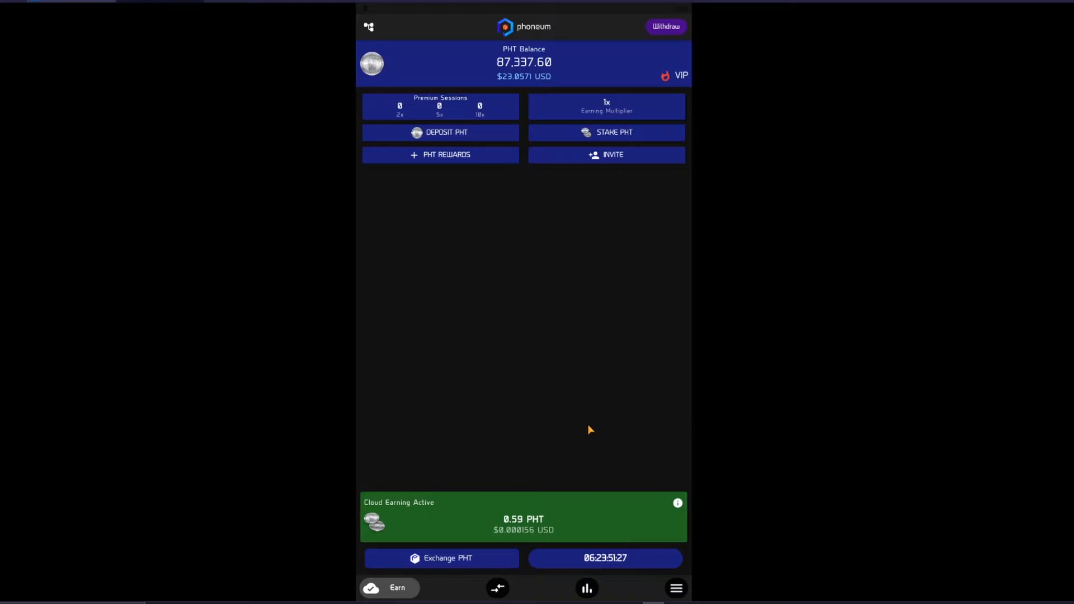
mouse_move(582, 411)
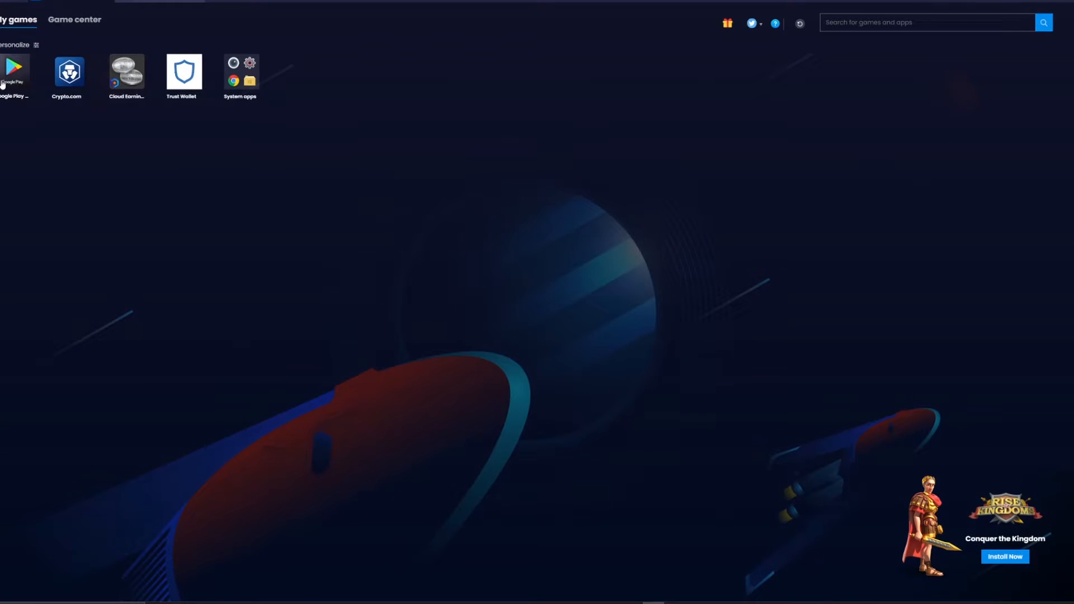
Step: Search the Play Store for 'phon' and browse the results down to Cloud Earning PHT
text(phon)
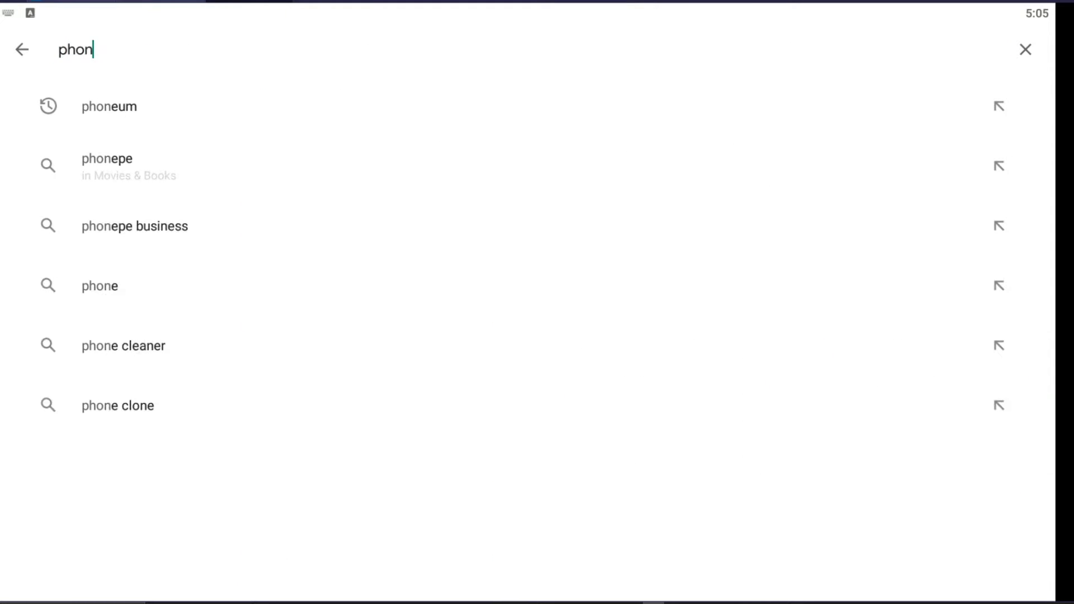
click(108, 106)
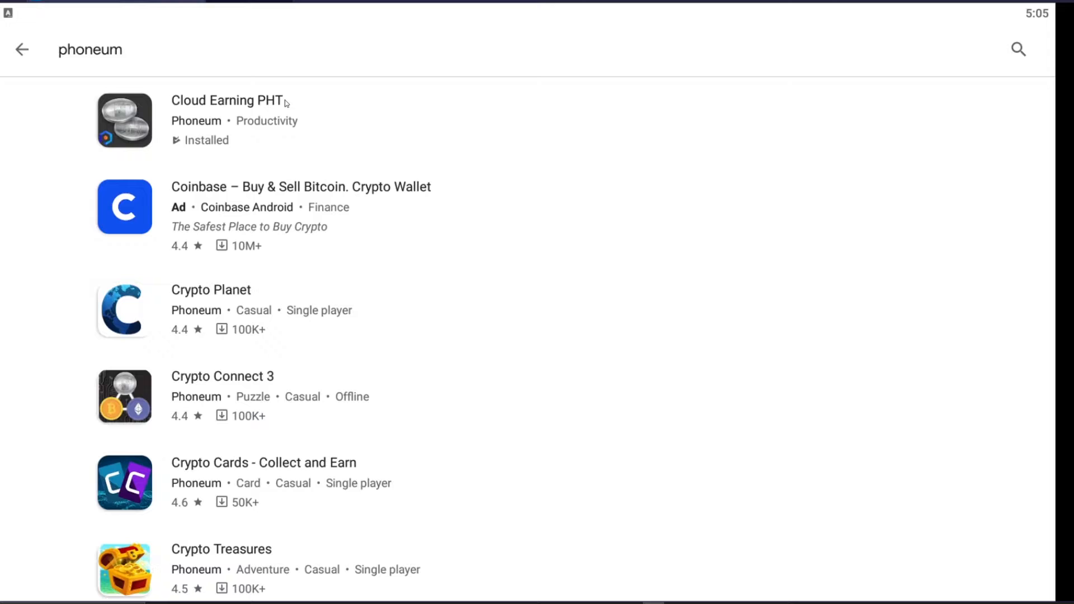
scroll(down, 3)
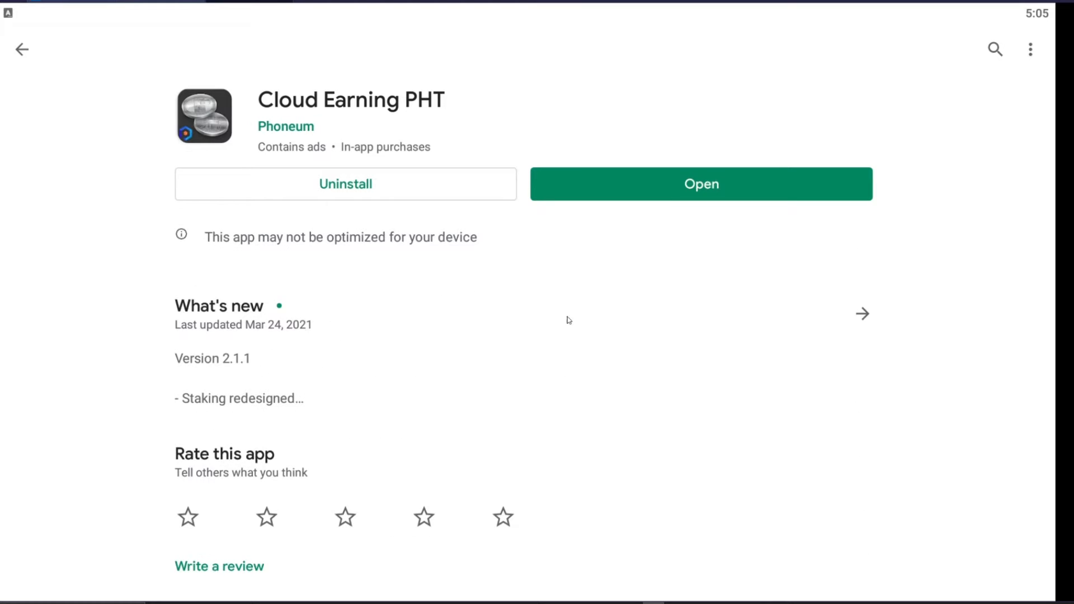
scroll(down, 3)
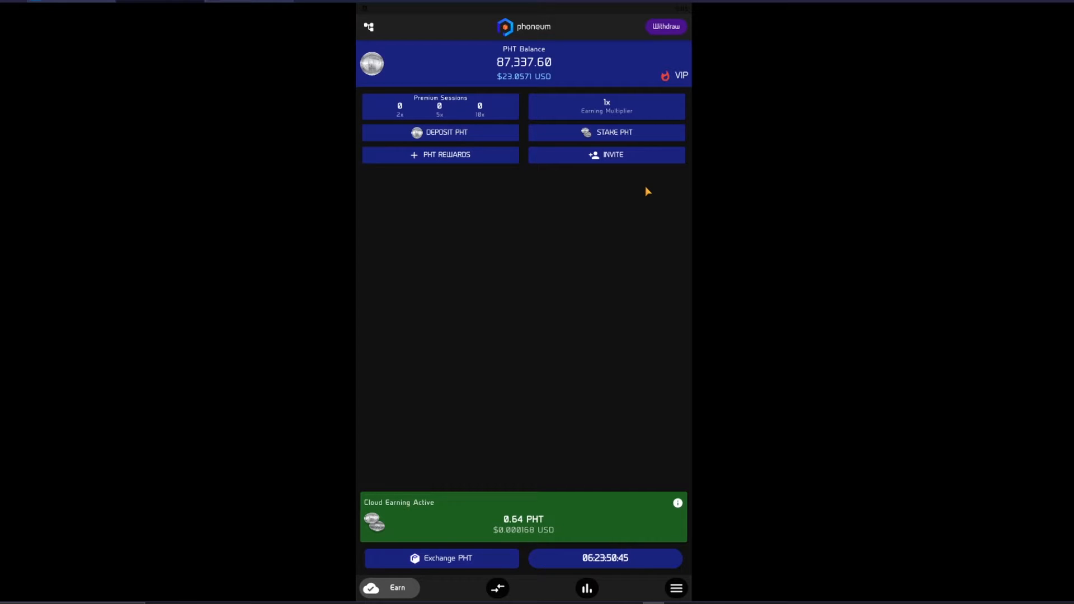
mouse_move(626, 553)
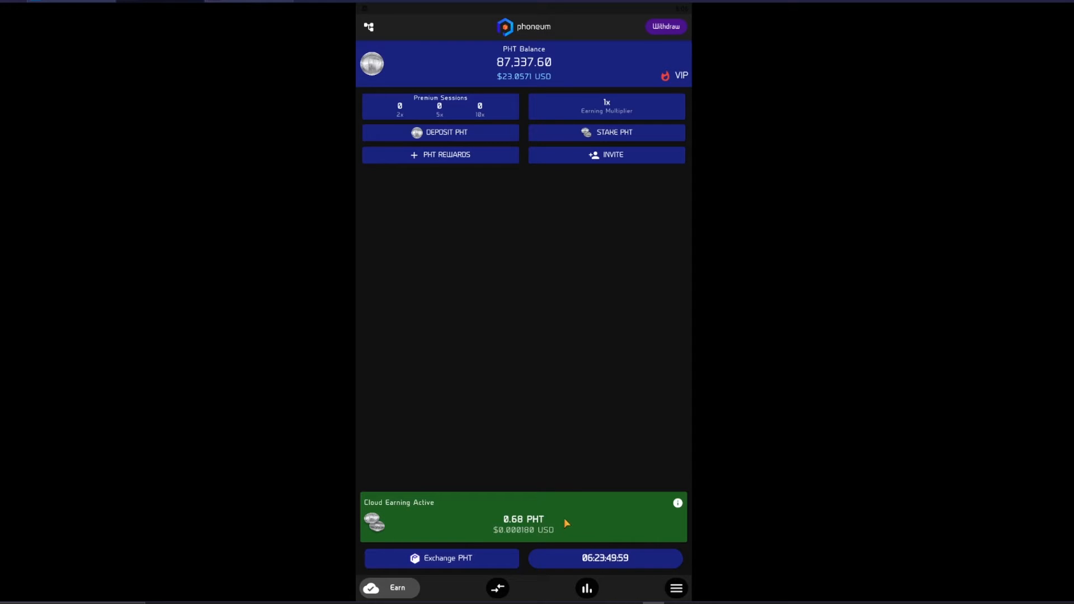
mouse_move(560, 496)
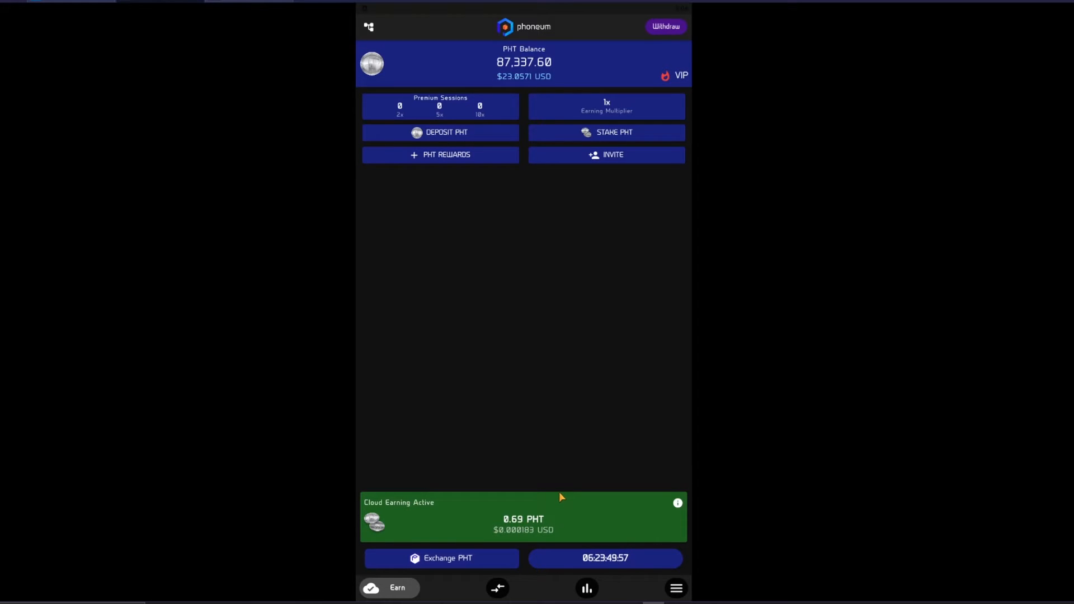
mouse_move(510, 85)
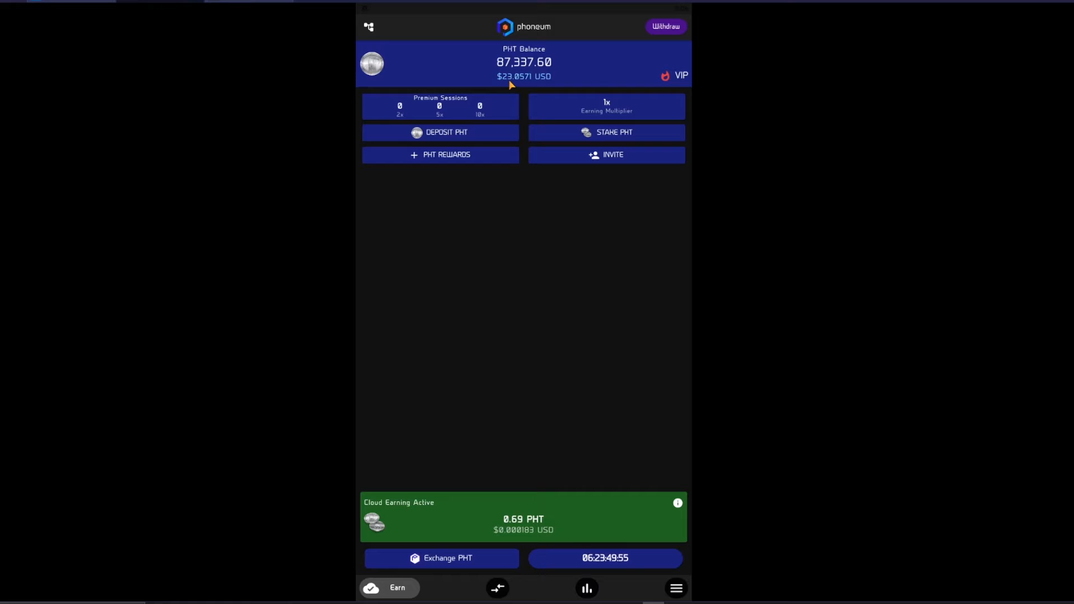
mouse_move(590, 260)
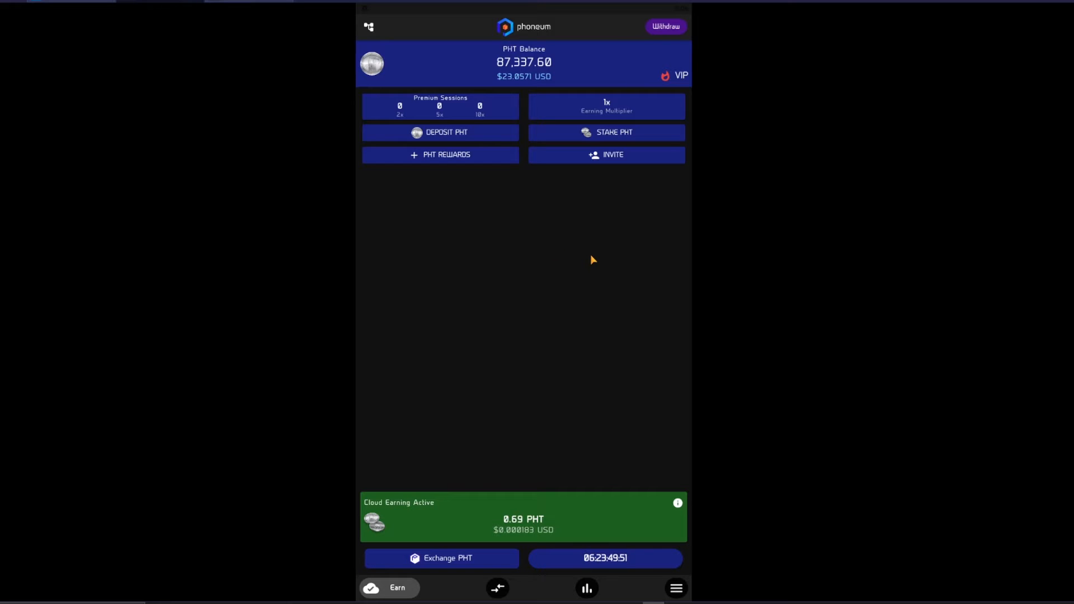
mouse_move(595, 339)
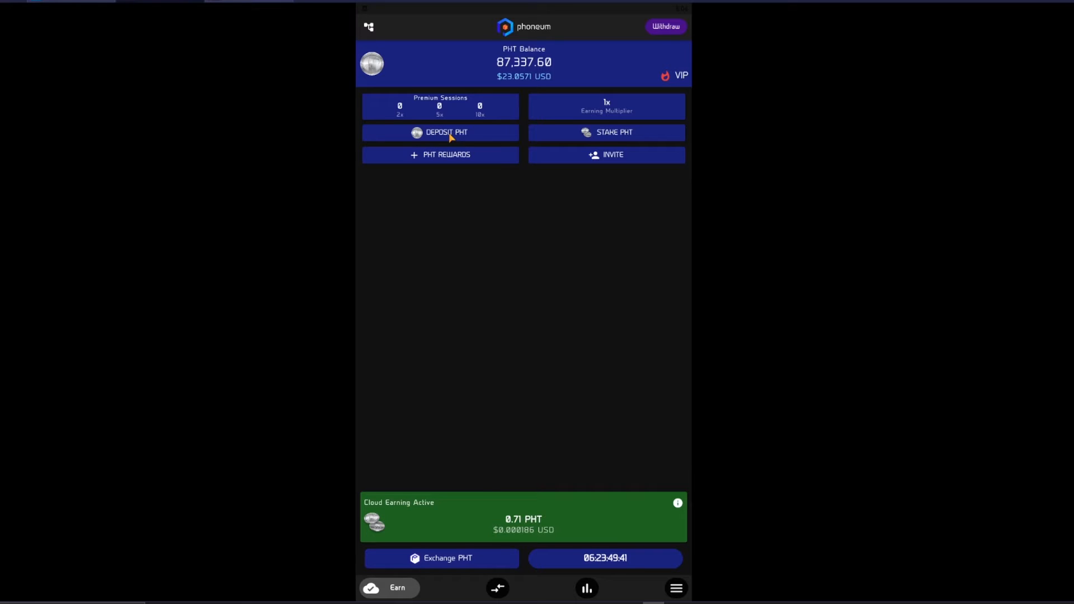
Step: Stake the full 87,337 PHT balance, review staking details, and return home
click(605, 132)
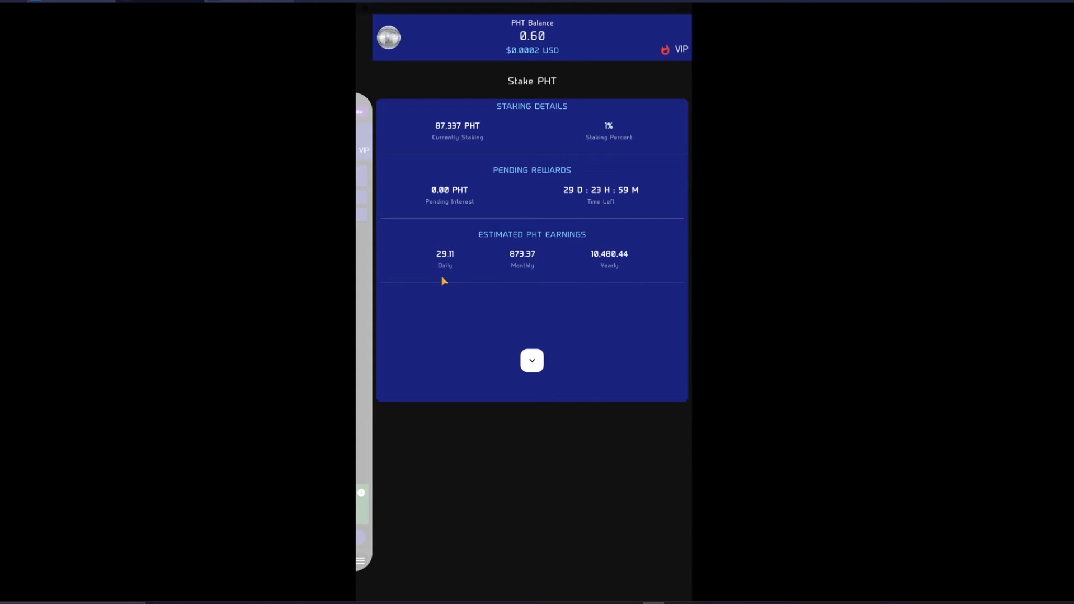
mouse_move(444, 266)
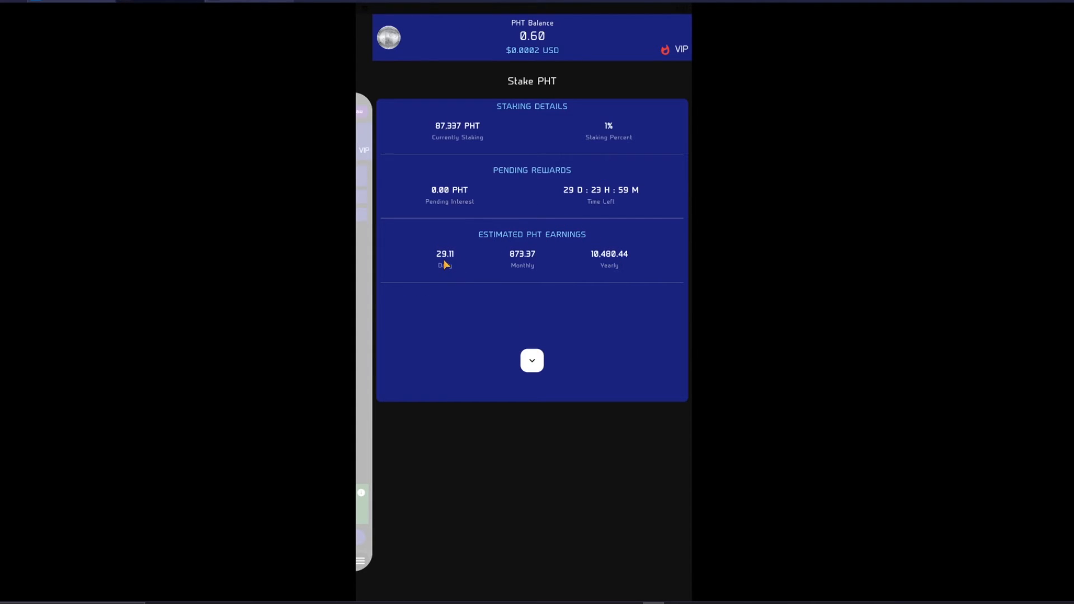
mouse_move(524, 267)
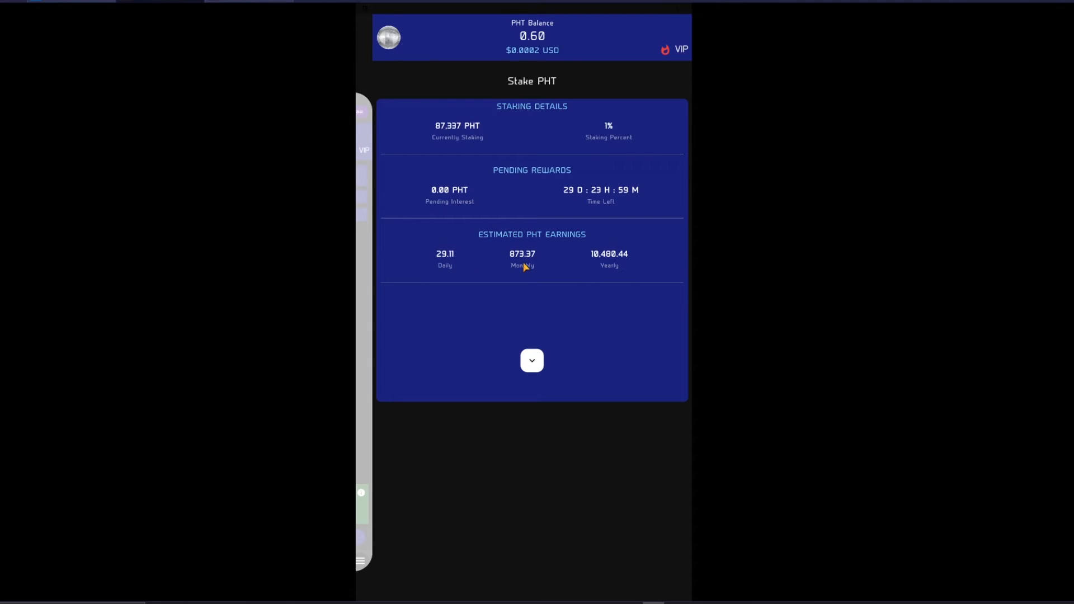
mouse_move(536, 266)
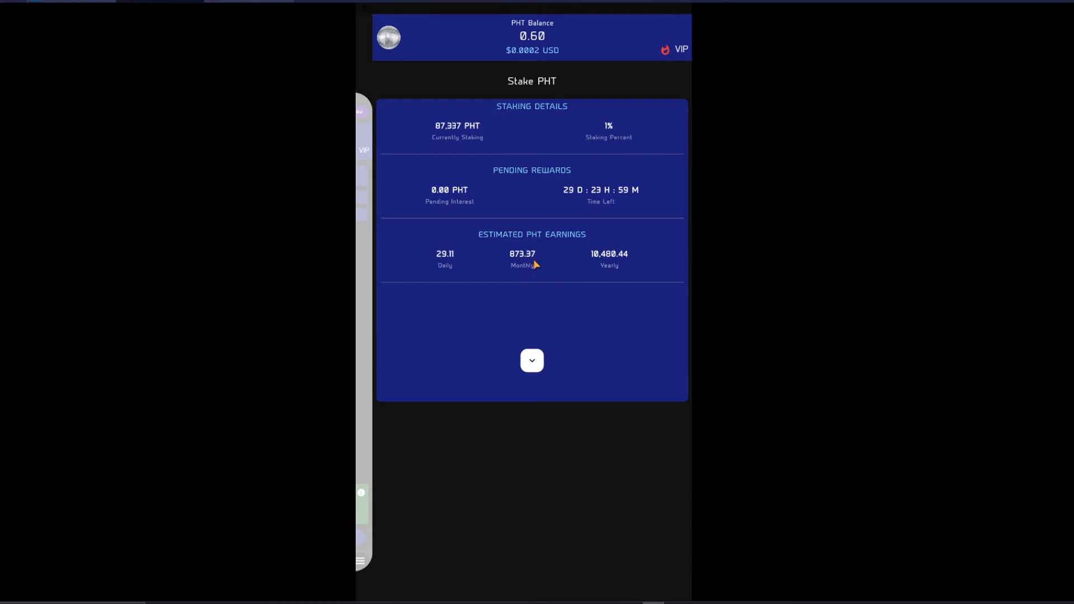
mouse_move(361, 376)
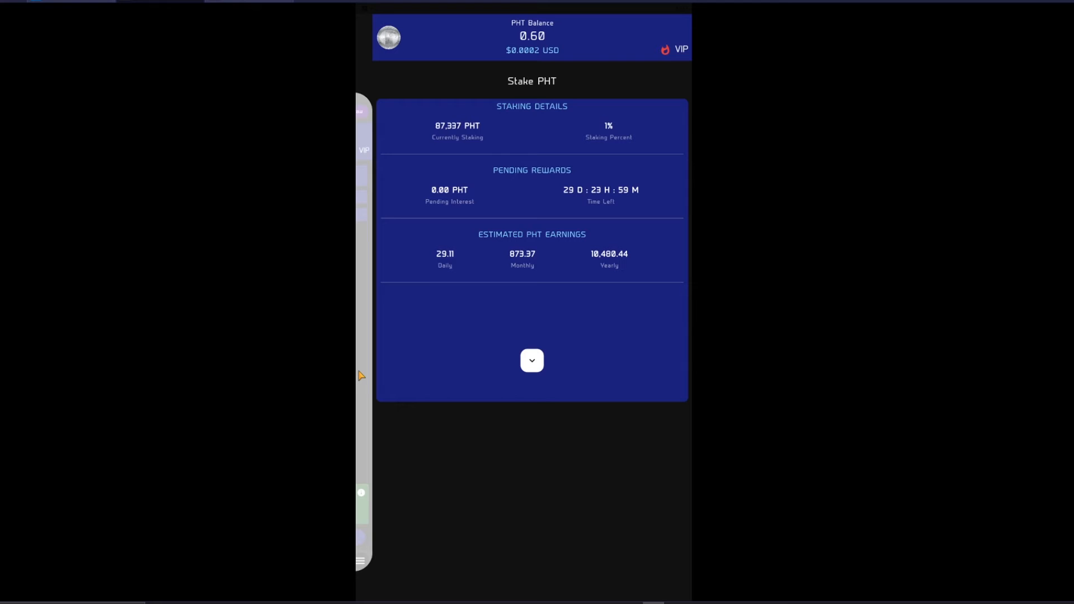
mouse_move(447, 349)
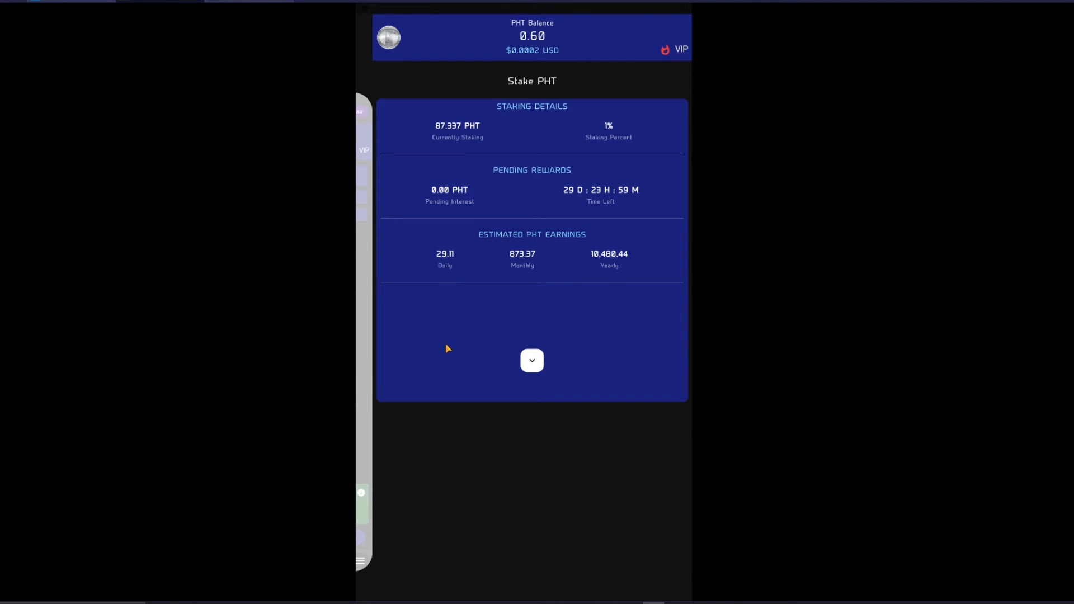
mouse_move(571, 168)
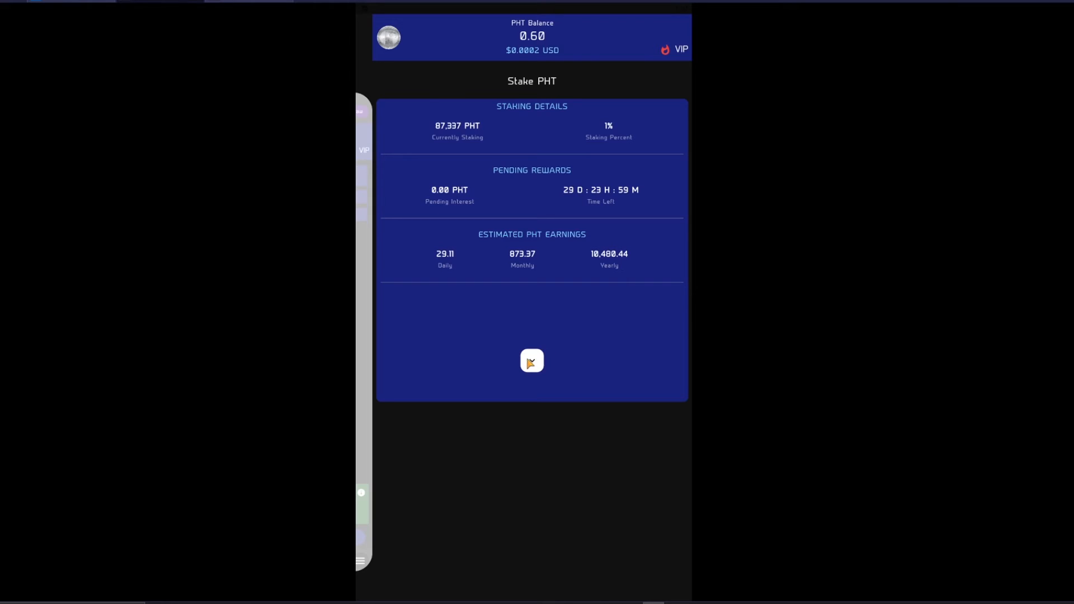
click(531, 361)
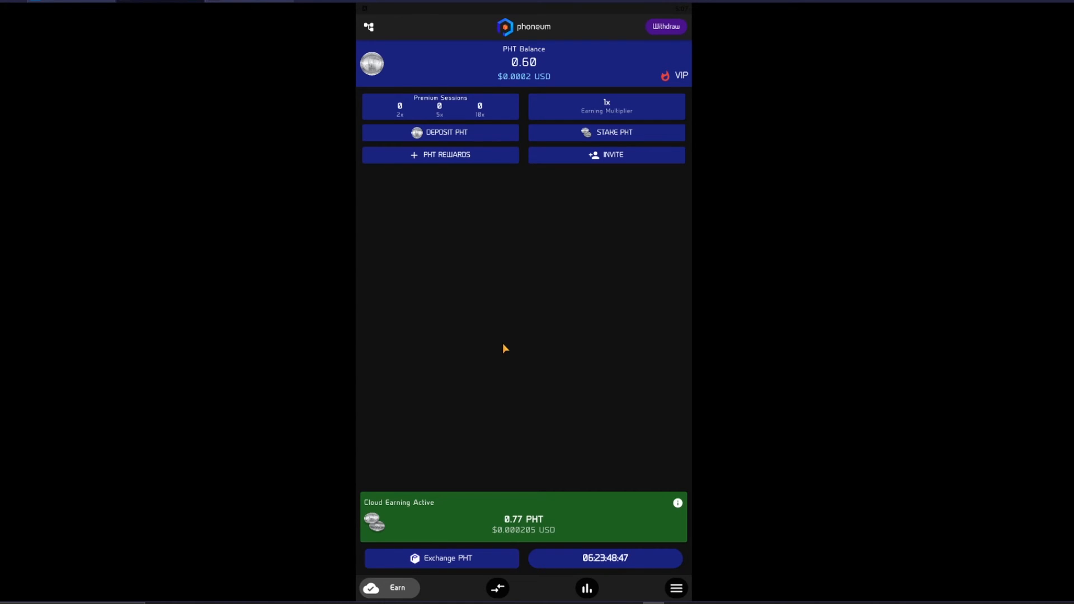
click(388, 587)
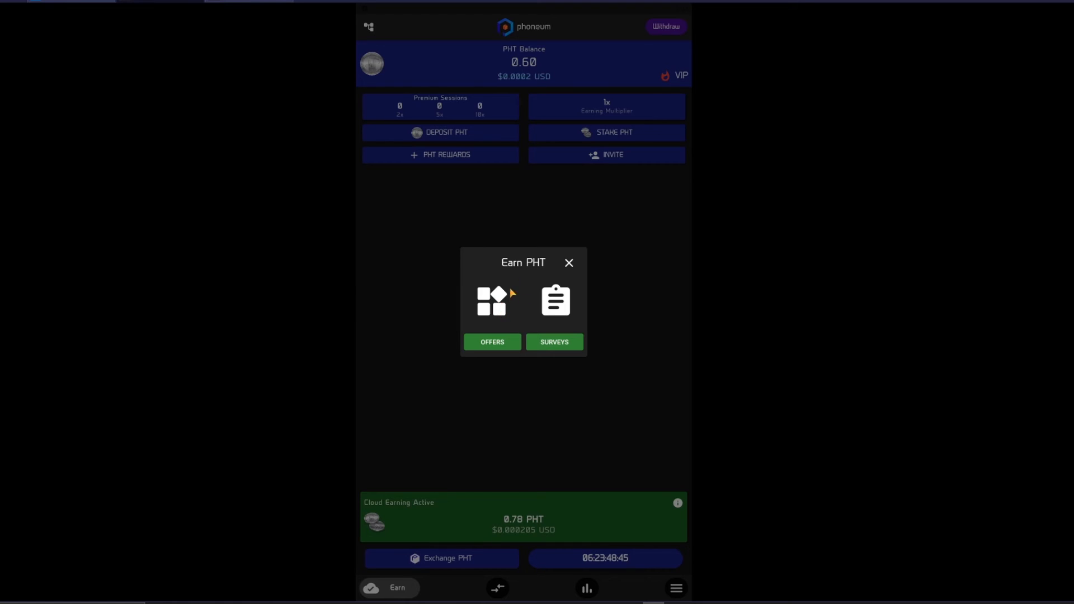
click(568, 262)
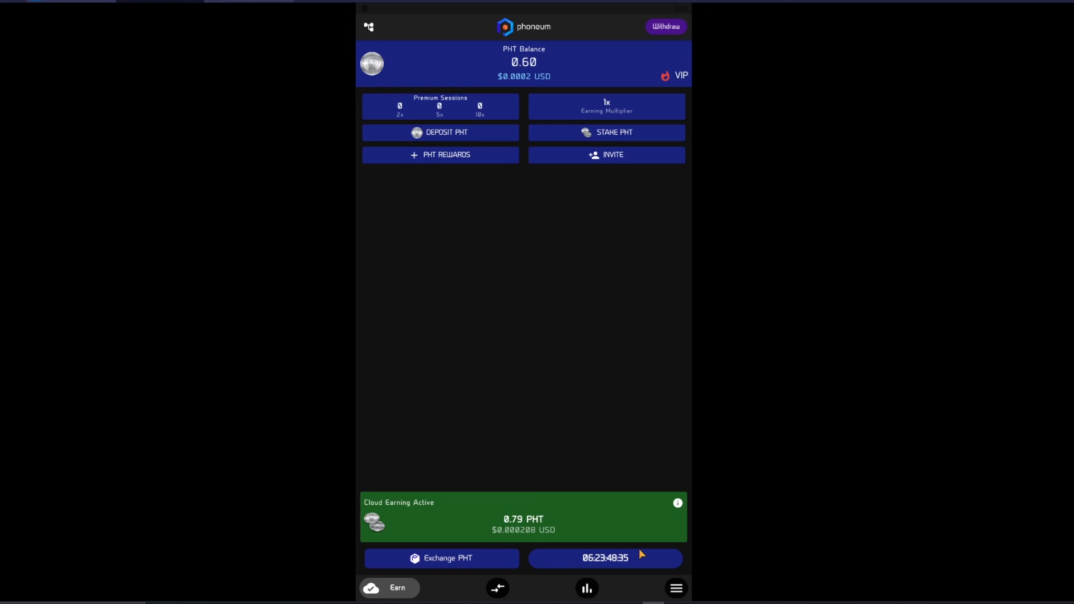
mouse_move(425, 429)
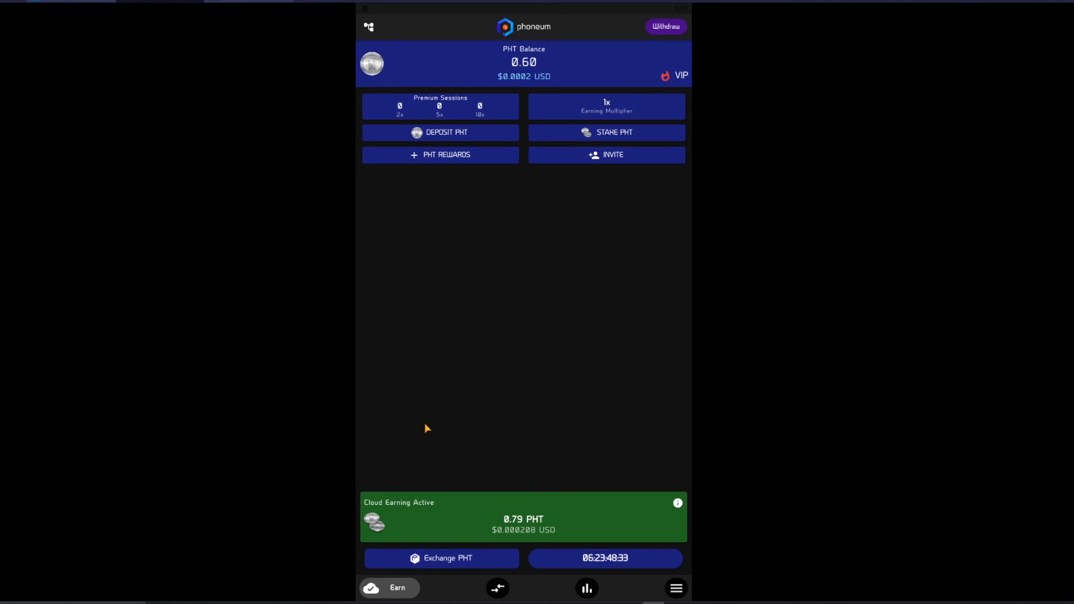
mouse_move(525, 82)
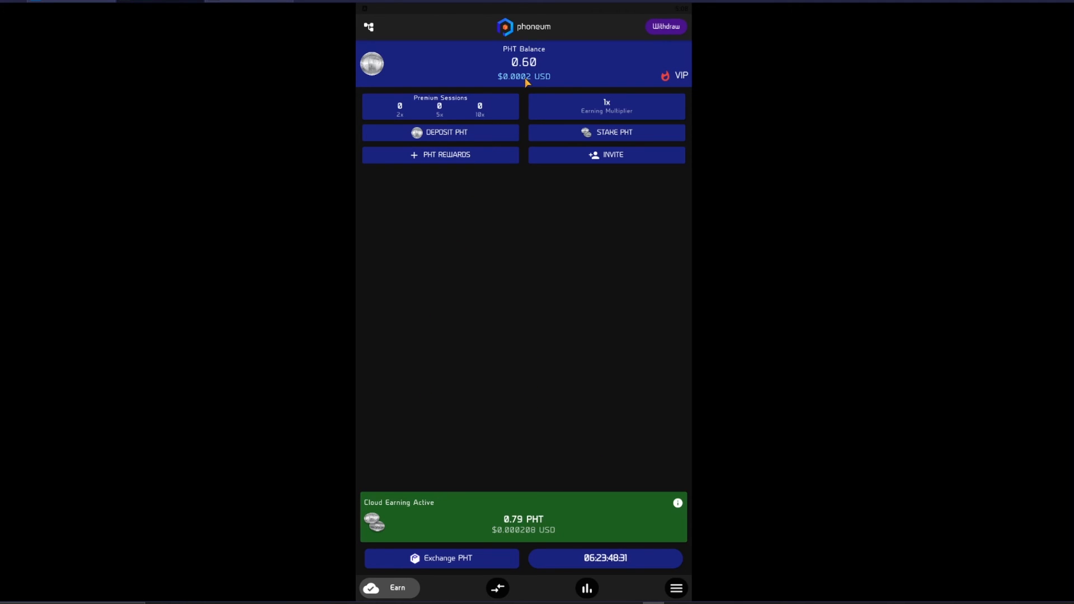